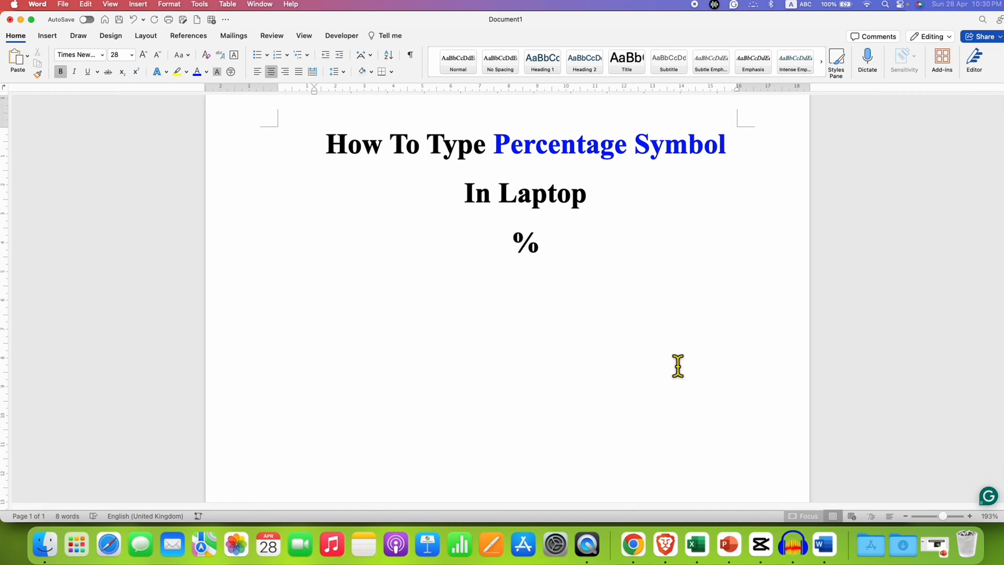
# - Place the cursor in the document below the % sign
pyautogui.click(541, 243)
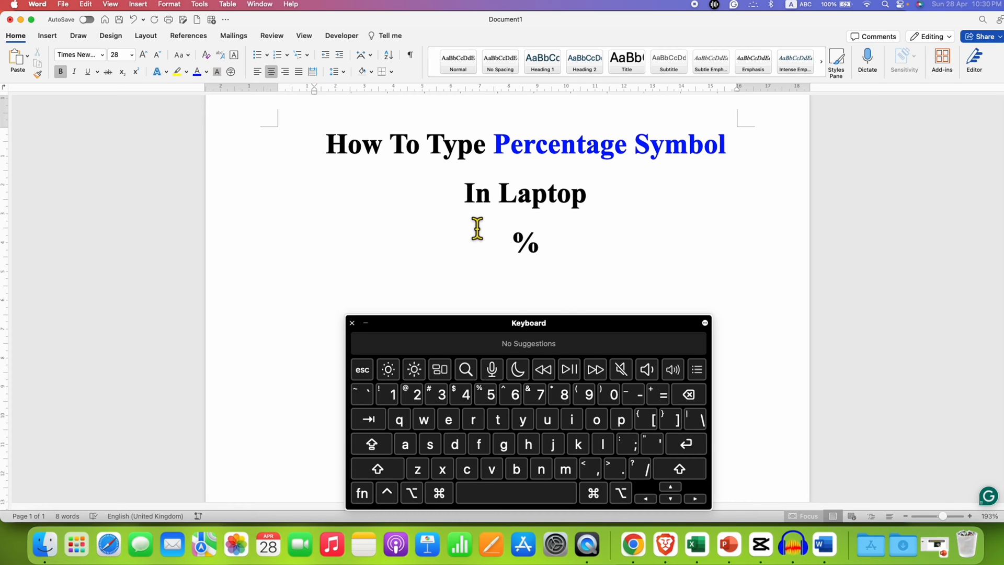
pyautogui.moveTo(569, 341)
pyautogui.write('5')
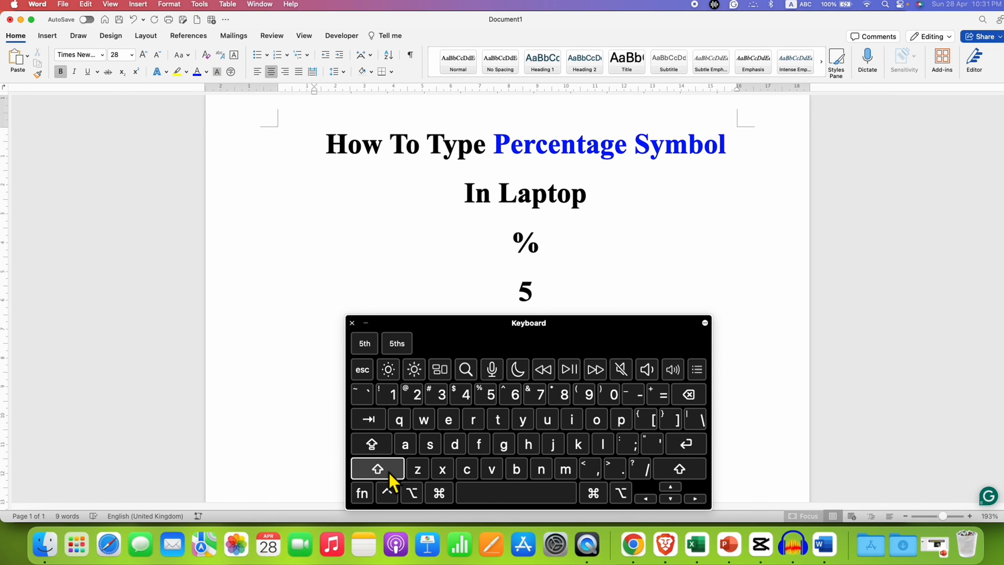
# - Type two percent signs after the 5 with Shift+5 on the Keyboard Viewer, making '5%%'
pyautogui.click(377, 469)
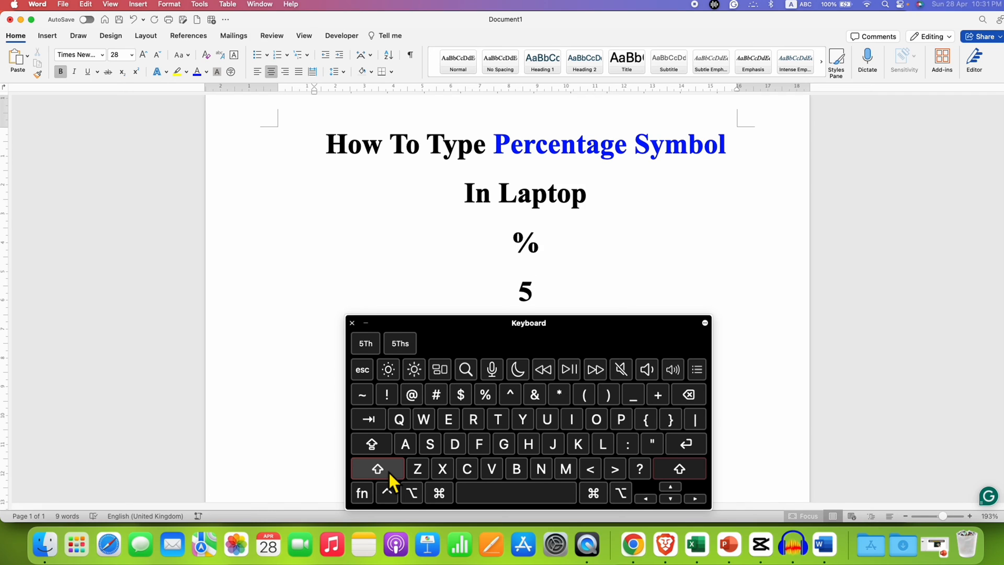
pyautogui.click(485, 394)
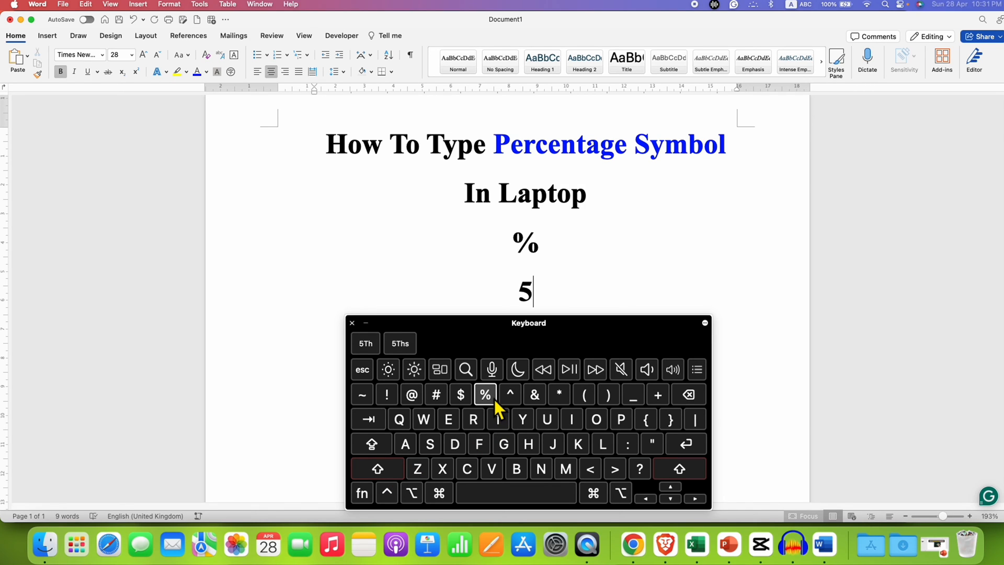
pyautogui.click(484, 394)
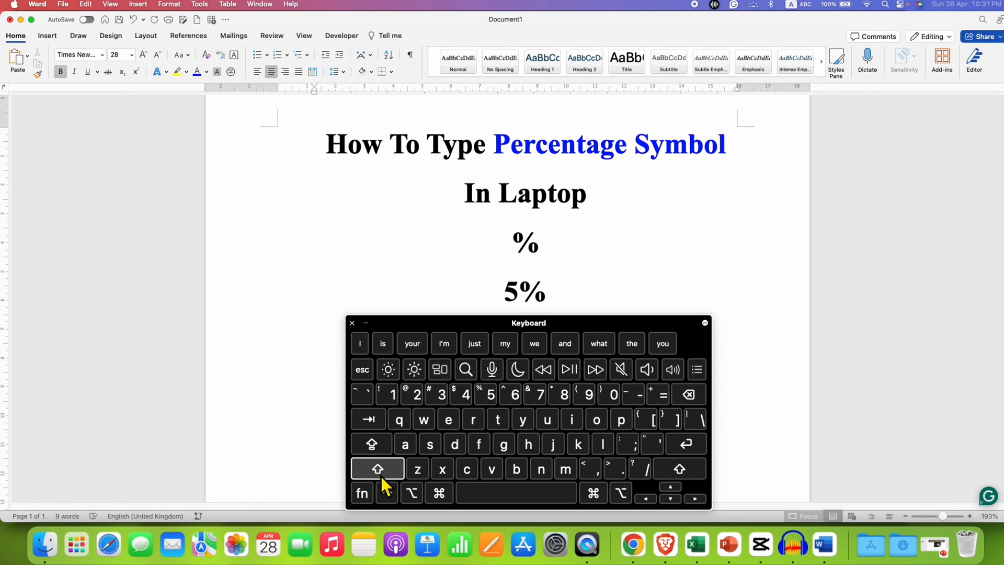
pyautogui.click(485, 394)
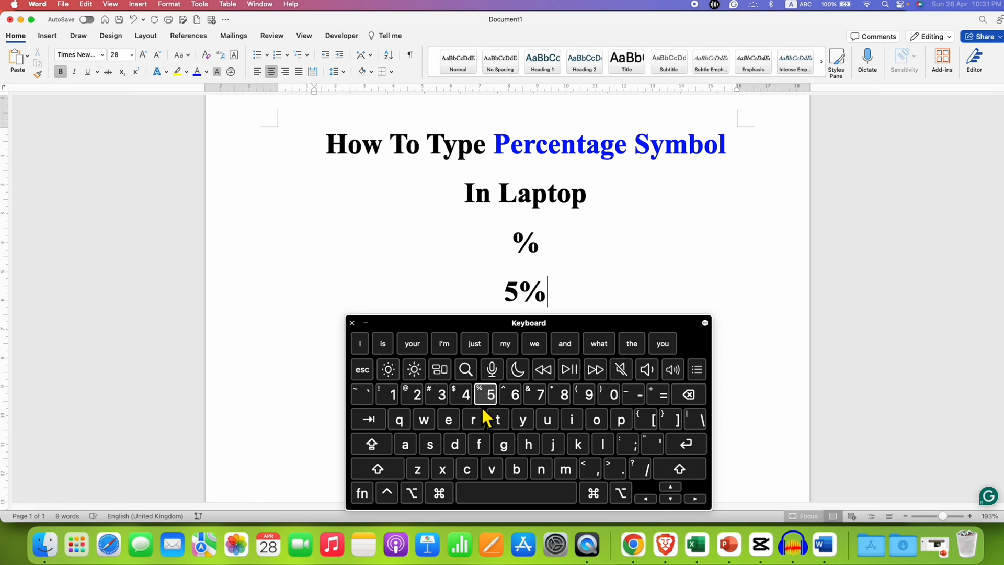
pyautogui.click(377, 468)
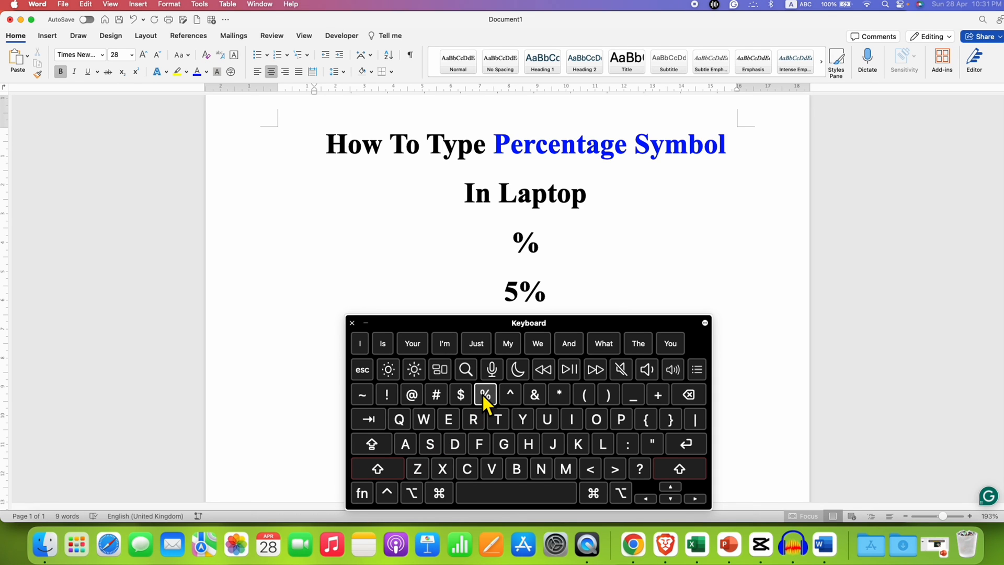
pyautogui.click(485, 394)
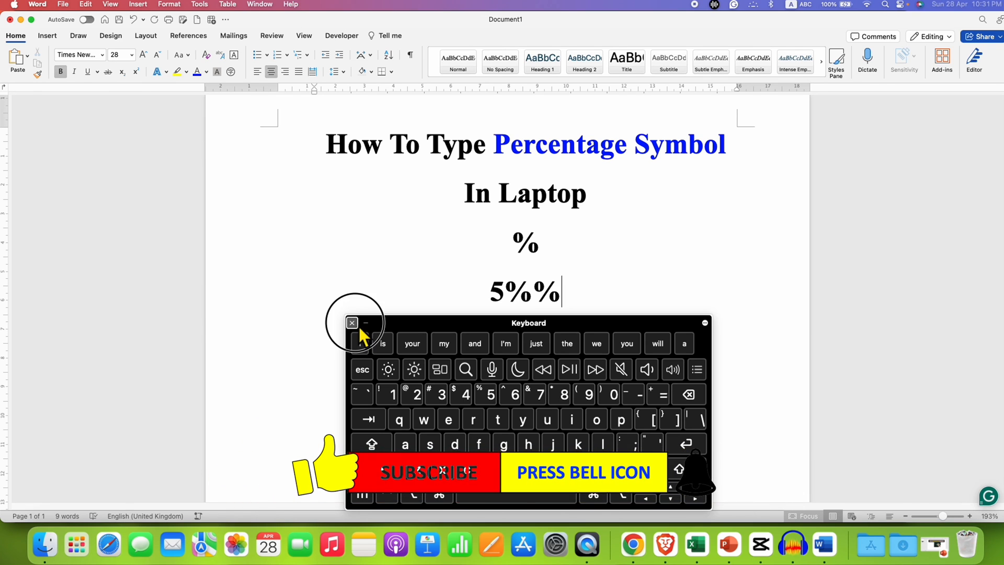
# - Close the Keyboard Viewer and put the cursor after '5%%'
pyautogui.click(351, 322)
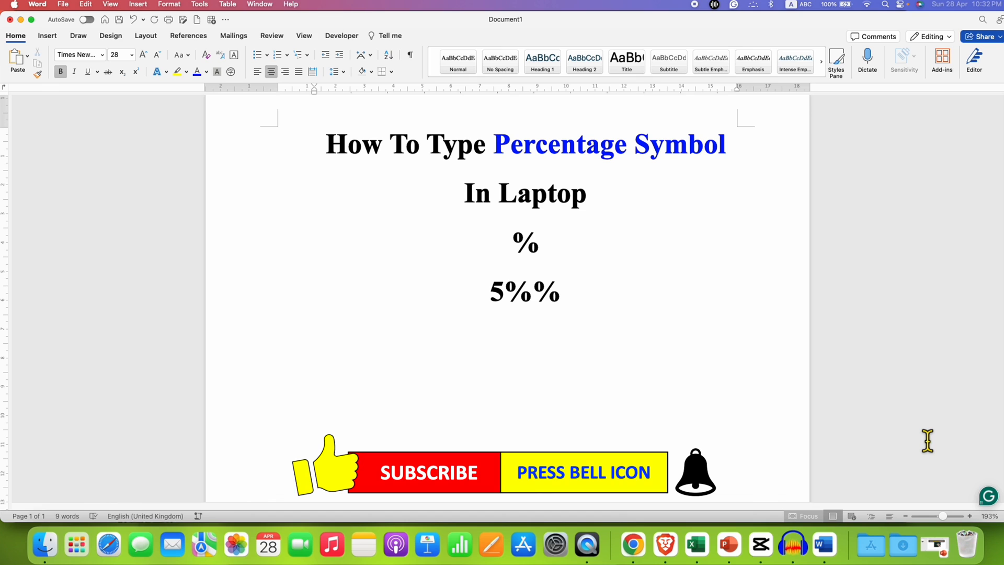
pyautogui.click(562, 292)
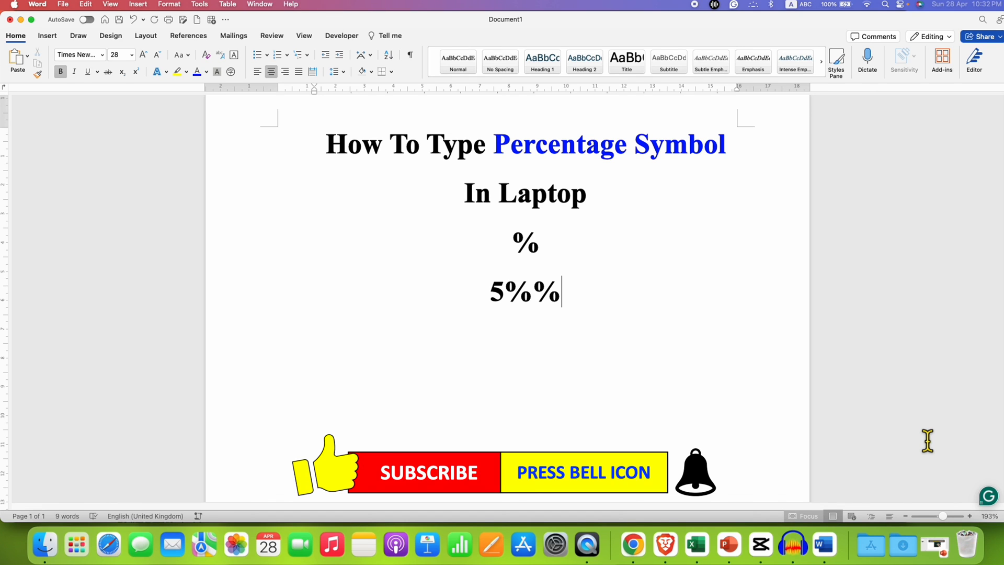